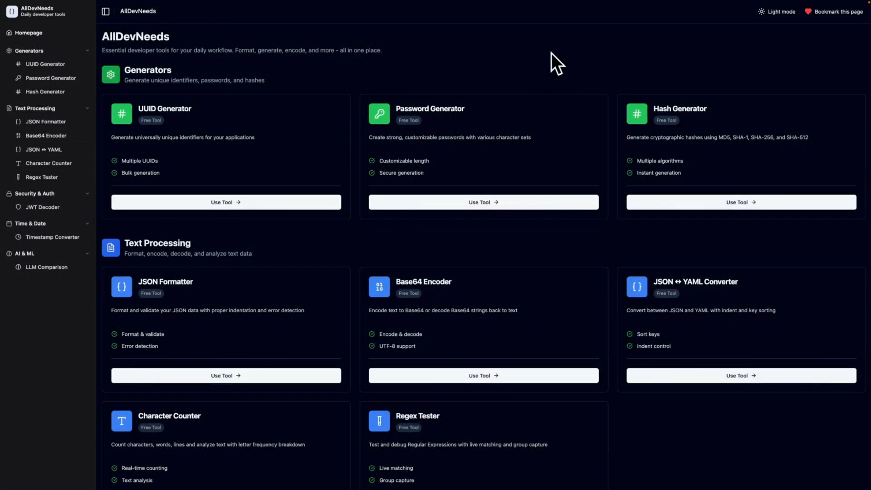
Open the JSON Formatter tool from its card on the AllDevNeeds homepage
{"action": "scroll", "scroll_direction": "down", "scroll_amount": 3}
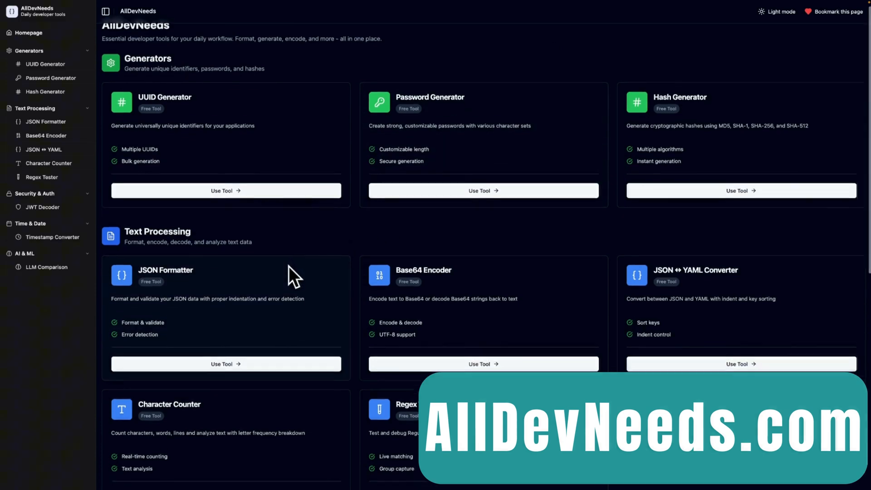
{"action": "left_click", "coordinate": [225, 364]}
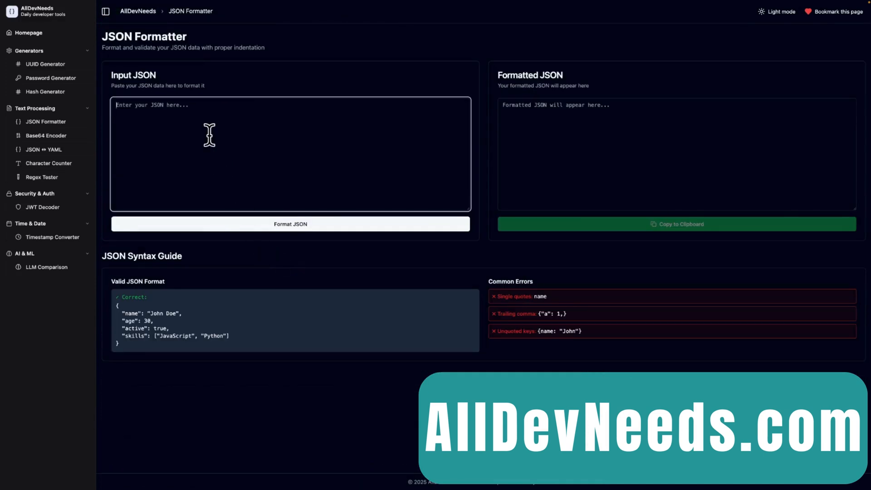
{"action": "left_click", "coordinate": [291, 224]}
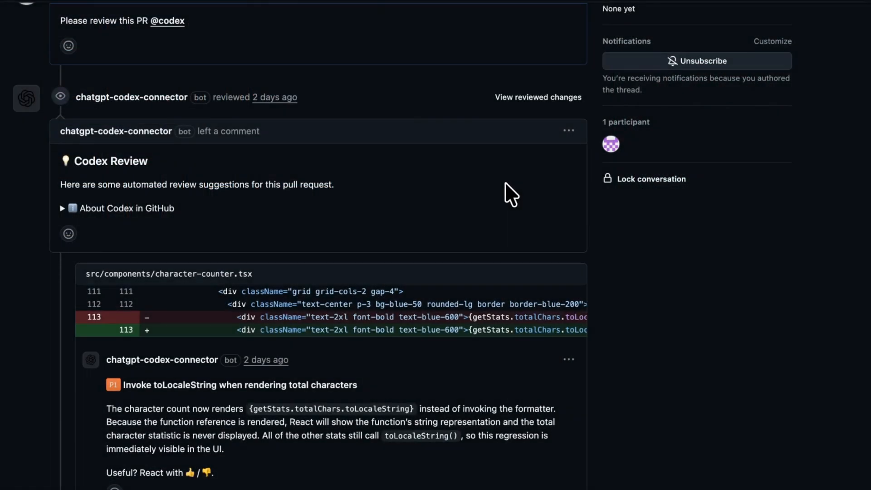
{"action": "mouse_move", "coordinate": [274, 97]}
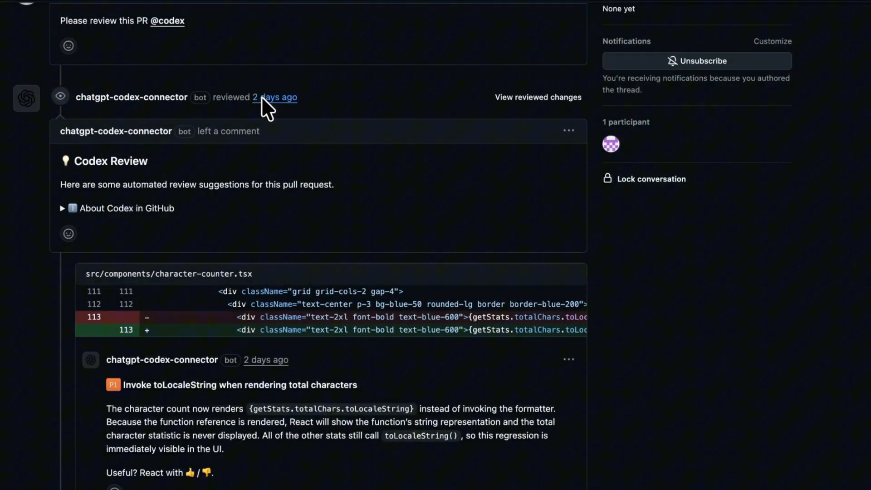
{"action": "mouse_move", "coordinate": [161, 53]}
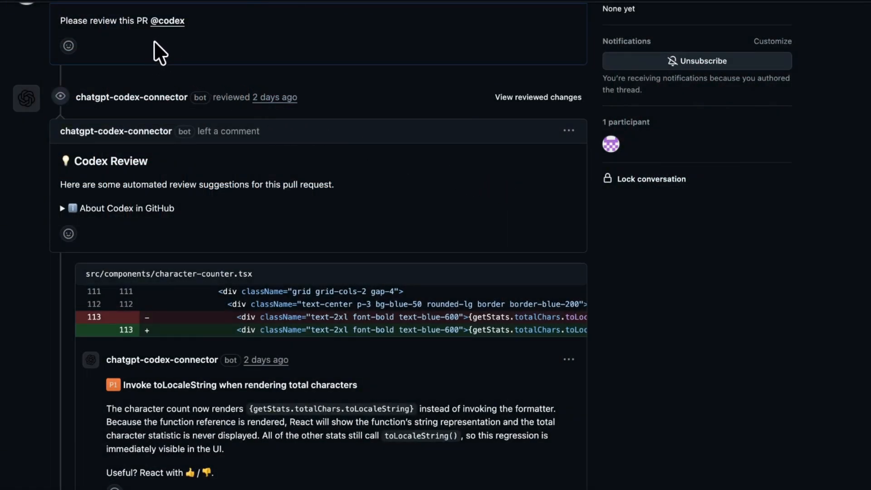
{"action": "mouse_move", "coordinate": [186, 47]}
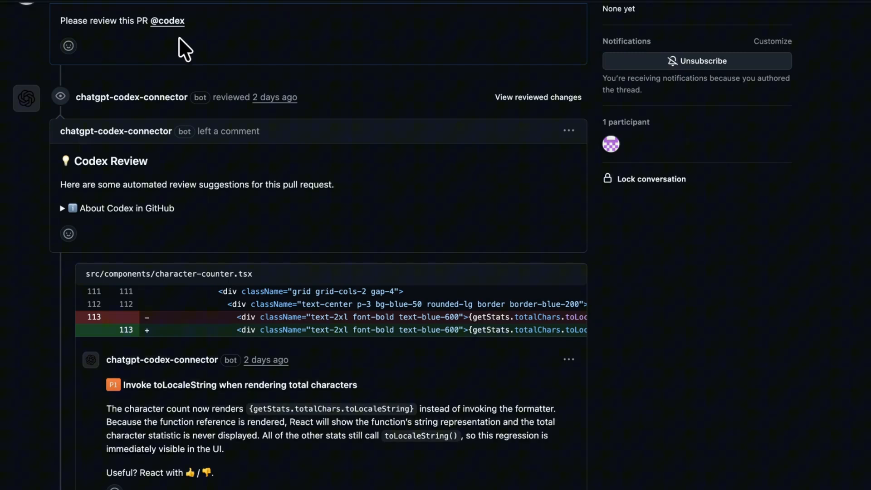
{"action": "mouse_move", "coordinate": [360, 129]}
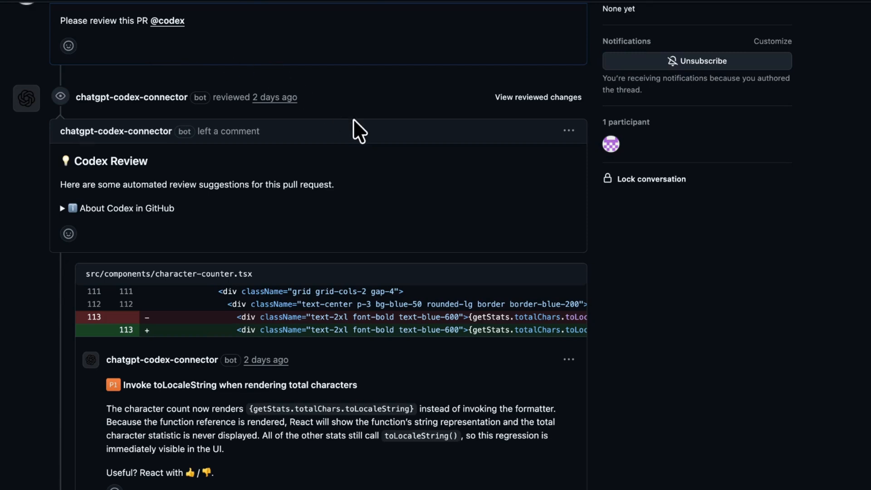
Scroll through Codex's inline comments on the uncalled toLocaleString and broken hash generator route
{"action": "scroll", "scroll_direction": "down", "scroll_amount": 3}
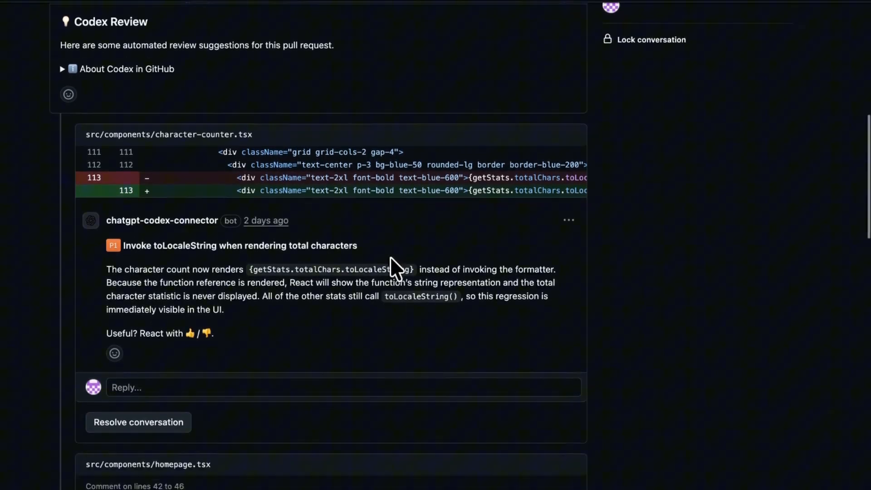
{"action": "scroll", "scroll_direction": "down", "scroll_amount": 3}
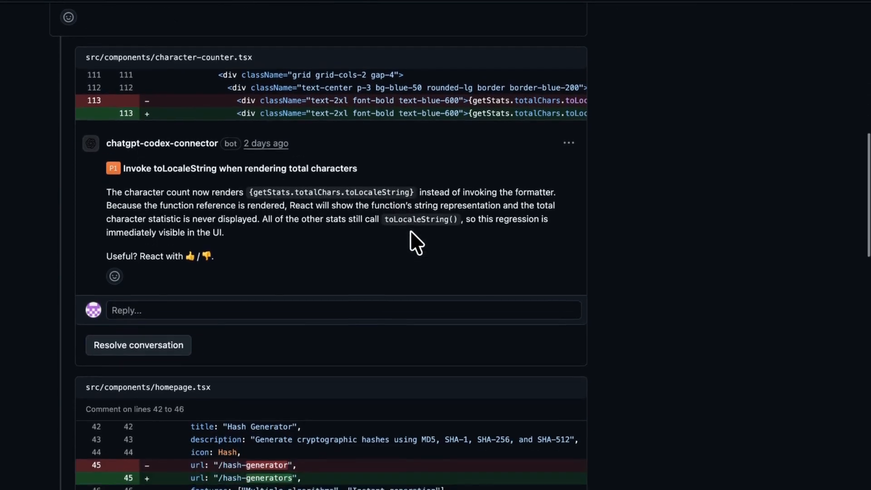
{"action": "scroll", "scroll_direction": "down", "scroll_amount": 3}
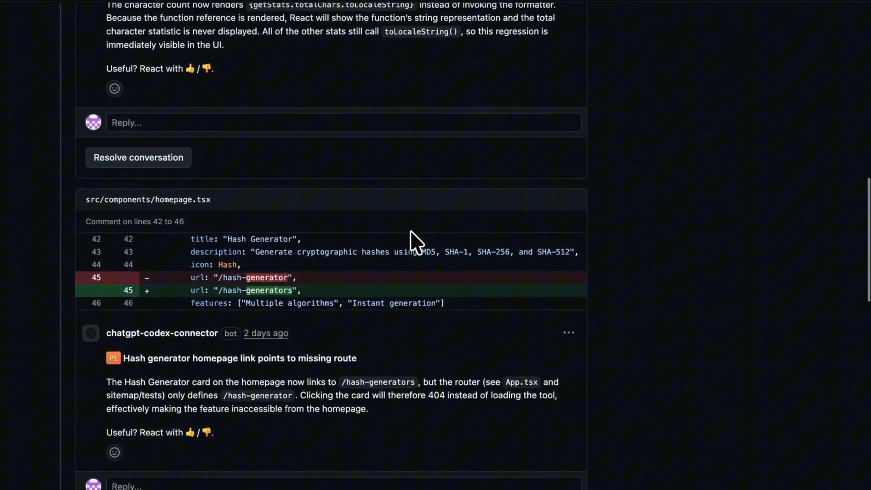
{"action": "scroll", "scroll_direction": "down", "scroll_amount": 3}
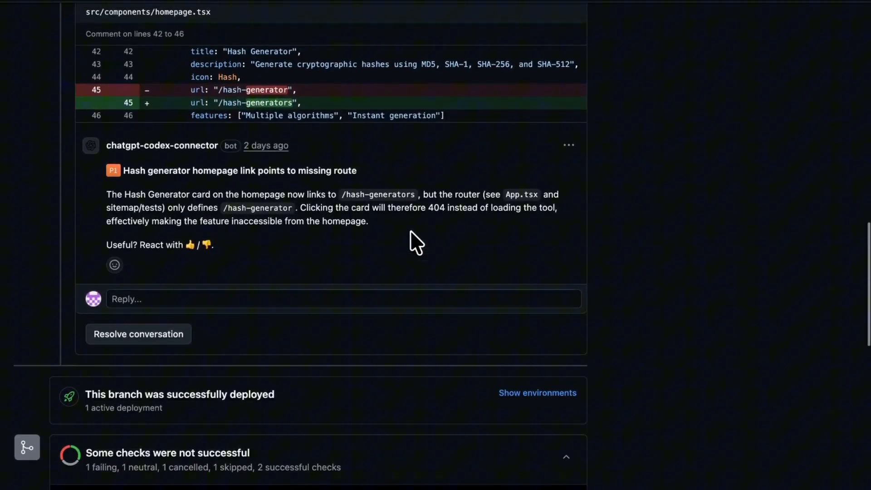
{"action": "scroll", "scroll_direction": "down", "scroll_amount": 3}
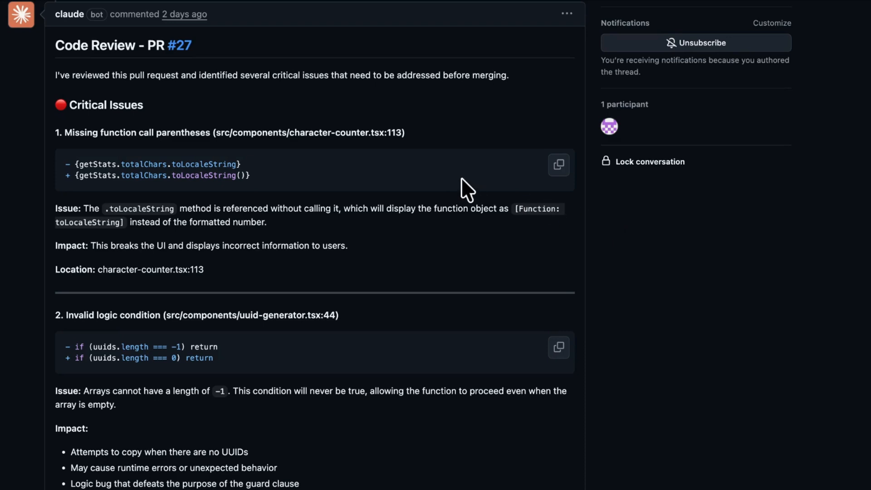
Scroll through Claude's review from Critical Issues down to the minor URL-change question
{"action": "scroll", "scroll_direction": "down", "scroll_amount": 3}
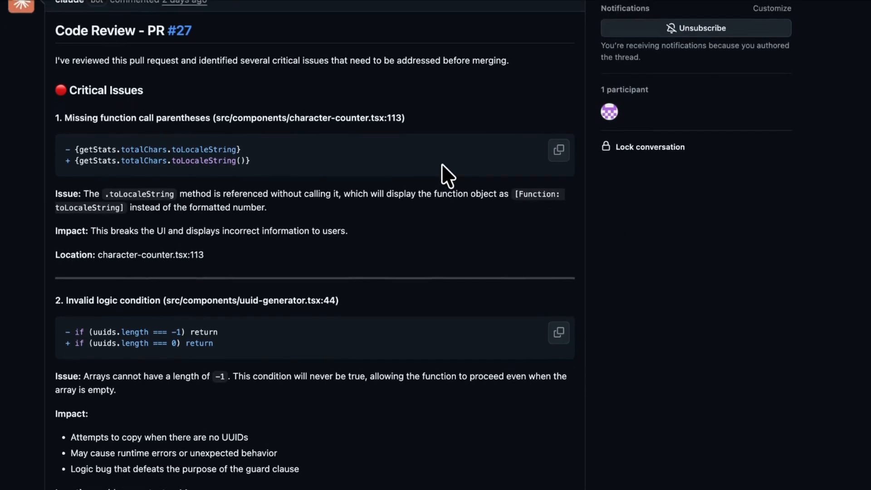
{"action": "mouse_move", "coordinate": [332, 170]}
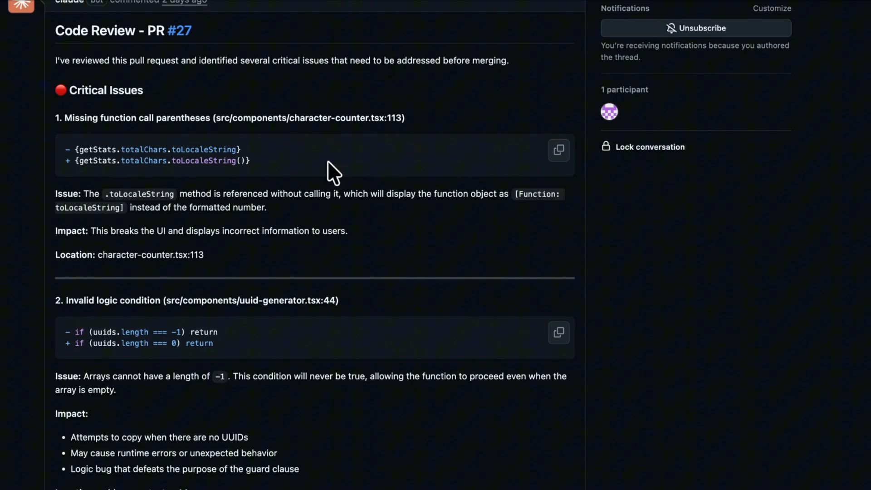
{"action": "mouse_move", "coordinate": [231, 197]}
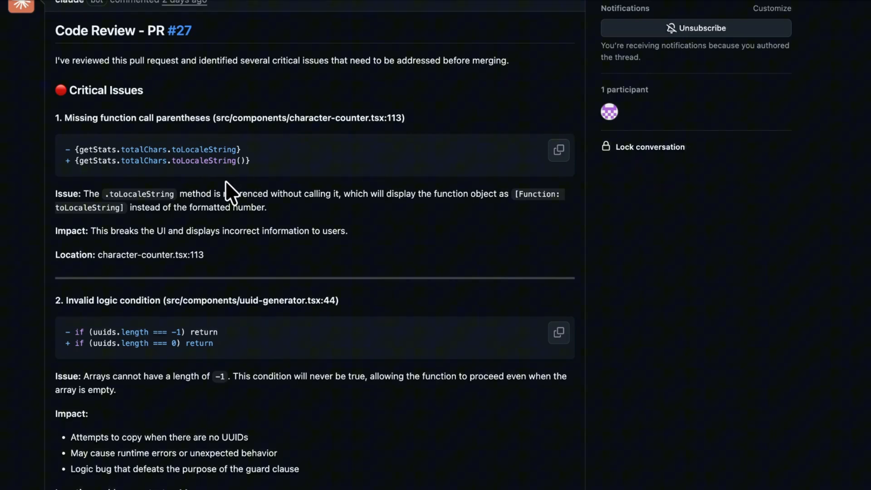
{"action": "mouse_move", "coordinate": [272, 194]}
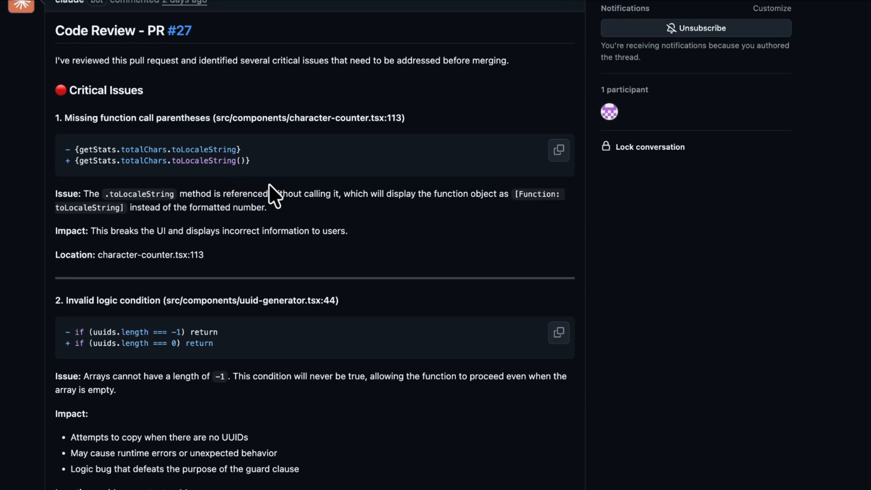
{"action": "scroll", "scroll_direction": "down", "scroll_amount": 3}
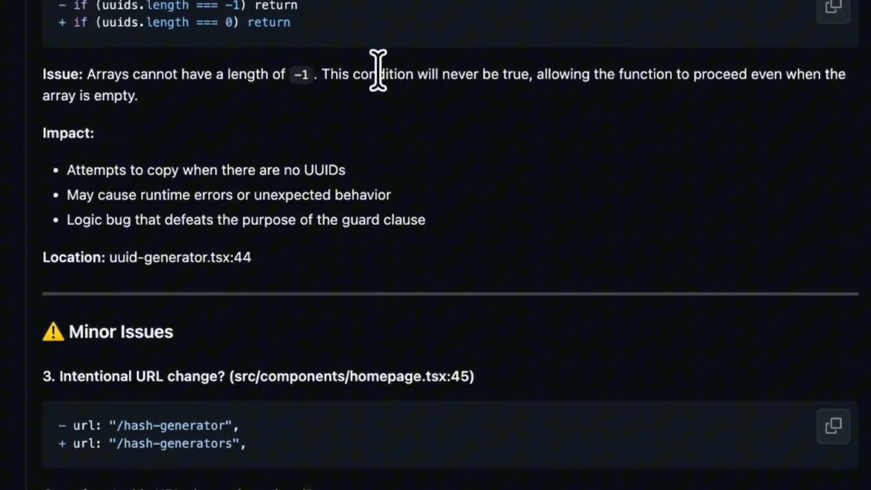
{"action": "scroll", "scroll_direction": "down", "scroll_amount": 3}
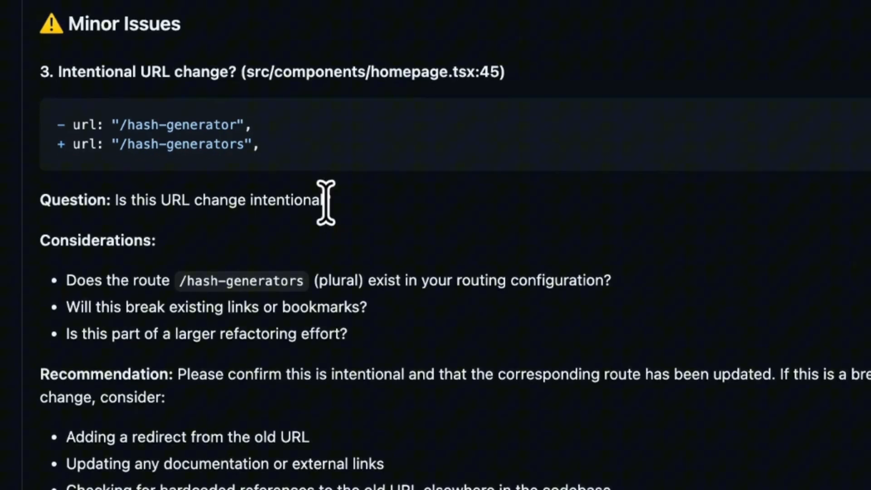
{"action": "scroll", "scroll_direction": "down", "scroll_amount": 3}
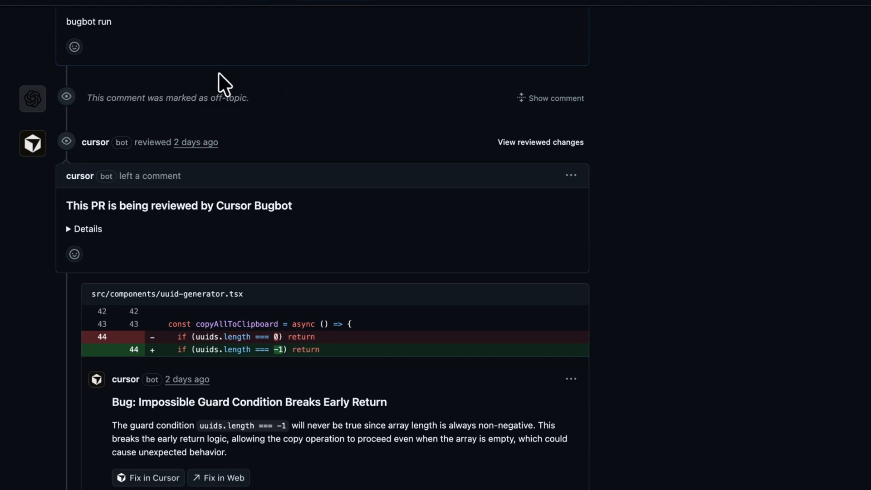
{"action": "mouse_move", "coordinate": [100, 49]}
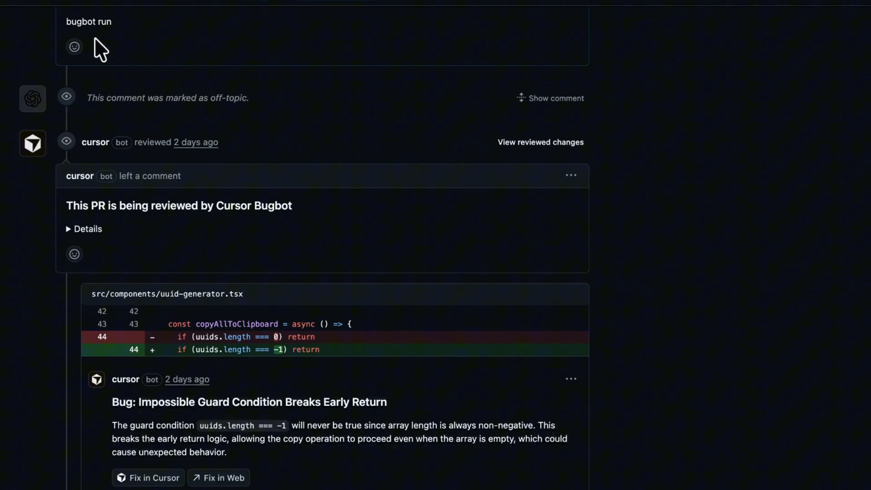
{"action": "mouse_move", "coordinate": [244, 117]}
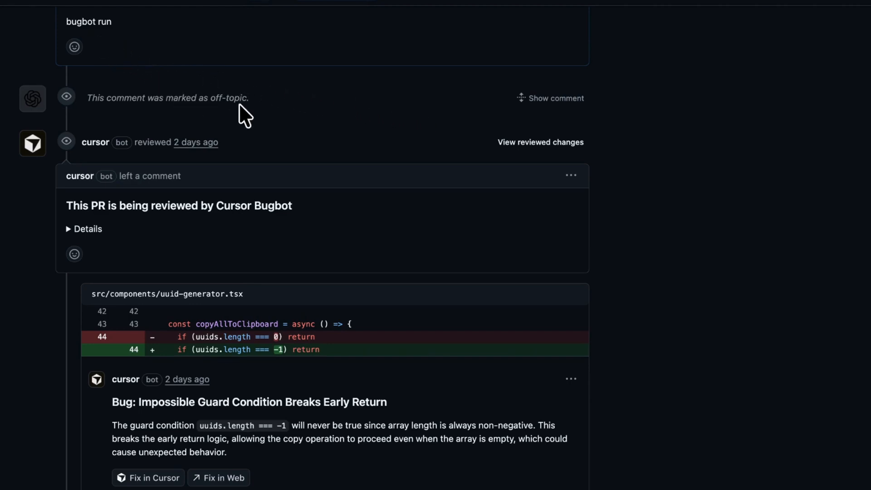
Scroll through Cursor Bugbot's comments on the impossible UUID guard and routing mismatch
{"action": "scroll", "scroll_direction": "down", "scroll_amount": 3}
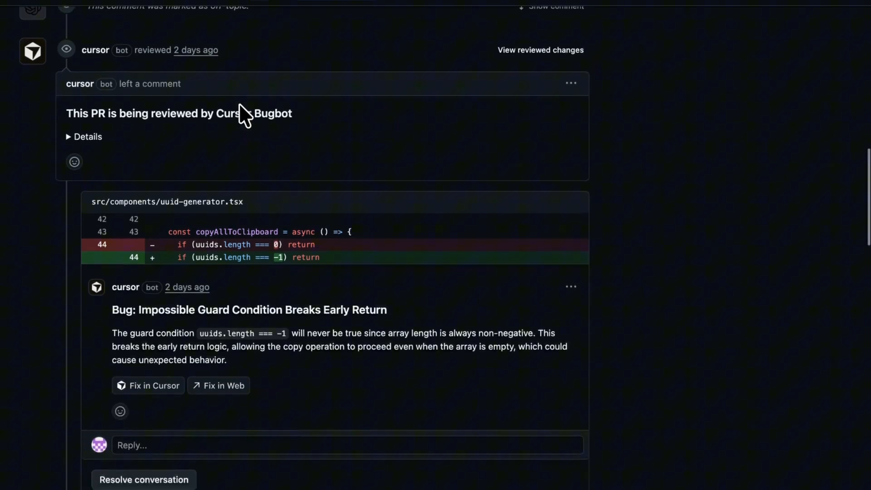
{"action": "scroll", "scroll_direction": "down", "scroll_amount": 3}
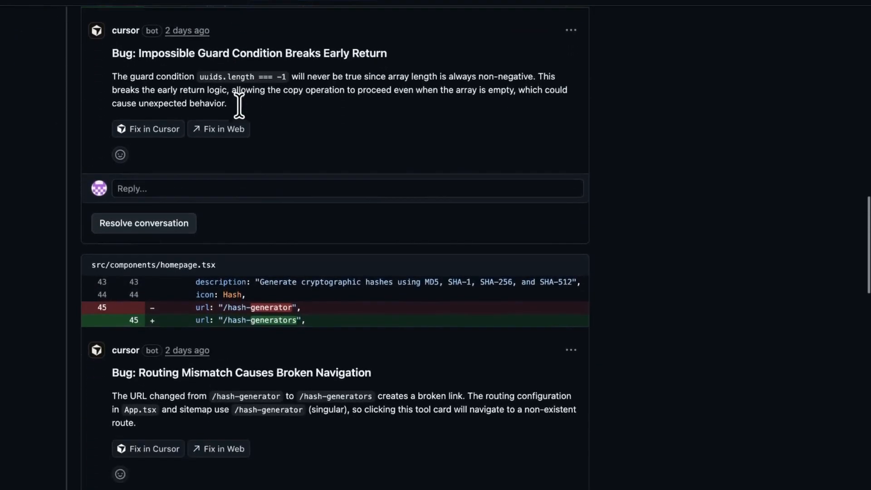
{"action": "scroll", "scroll_direction": "down", "scroll_amount": 3}
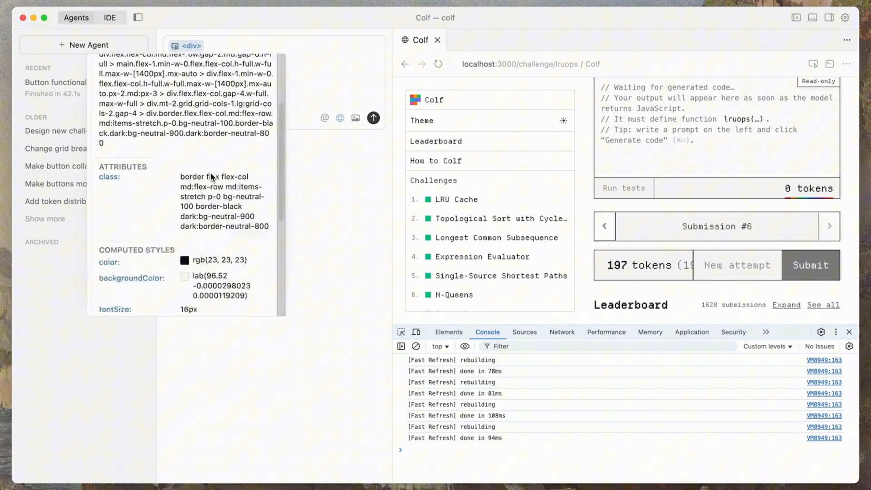
Ask the agent to 'put the tokens on one row and actions on' with the page div attached
{"action": "type", "text": "put the tokens on one row and actions on"}
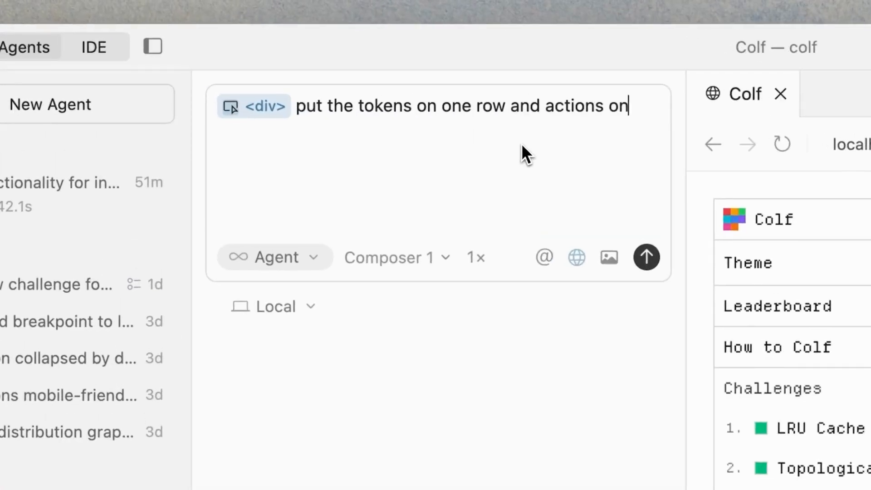